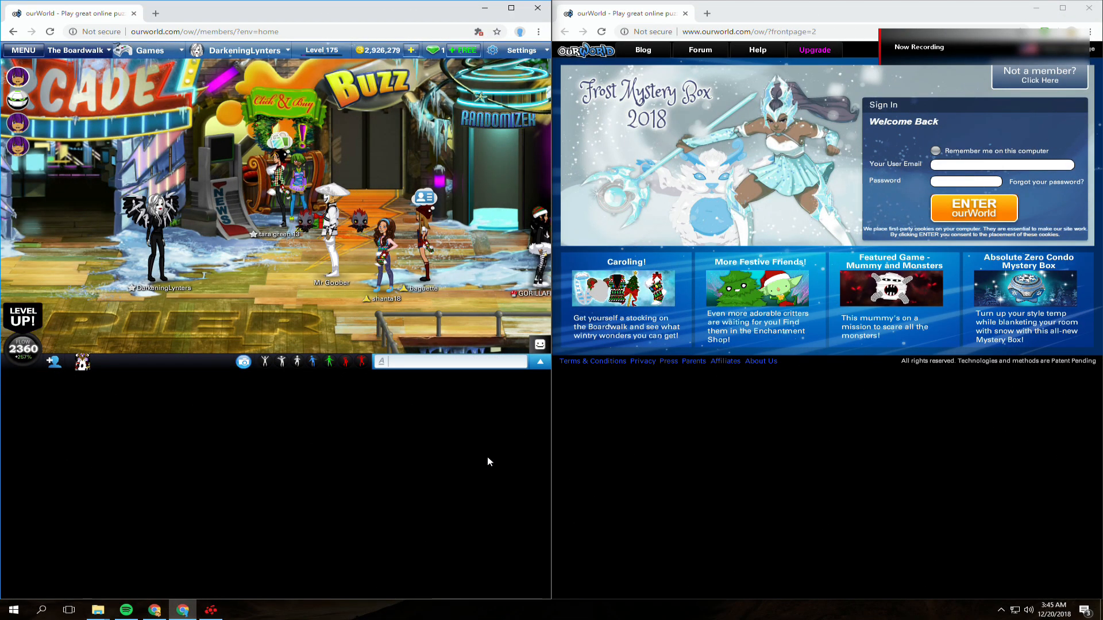
mouse_move(493, 460)
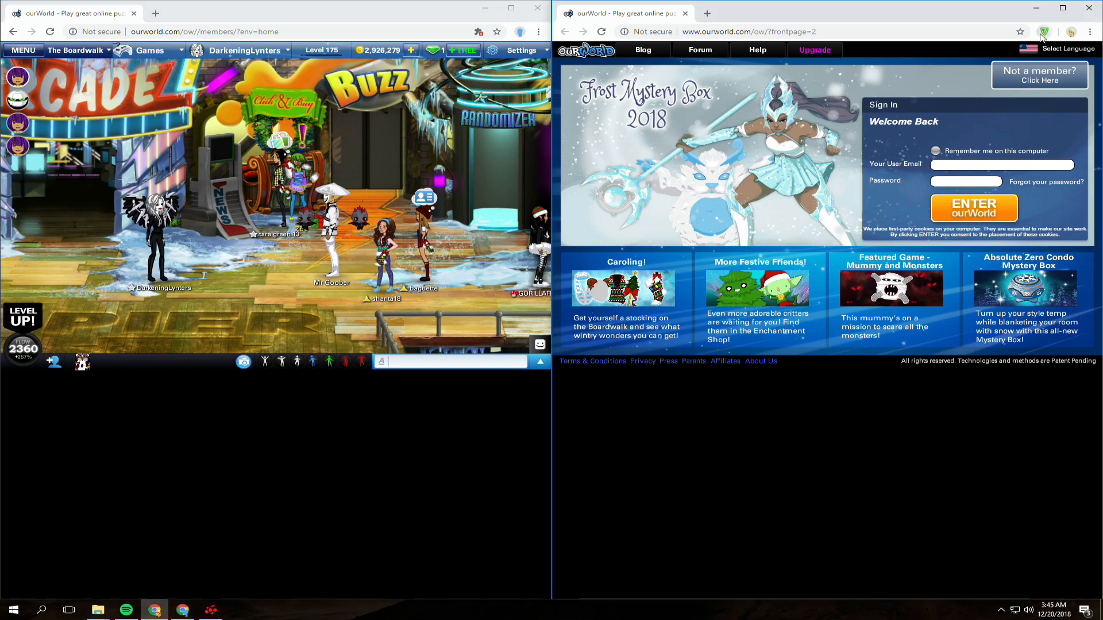
Check the VPN status, then sign in as darkeninglyn, knocking the first session offline.
click(1044, 32)
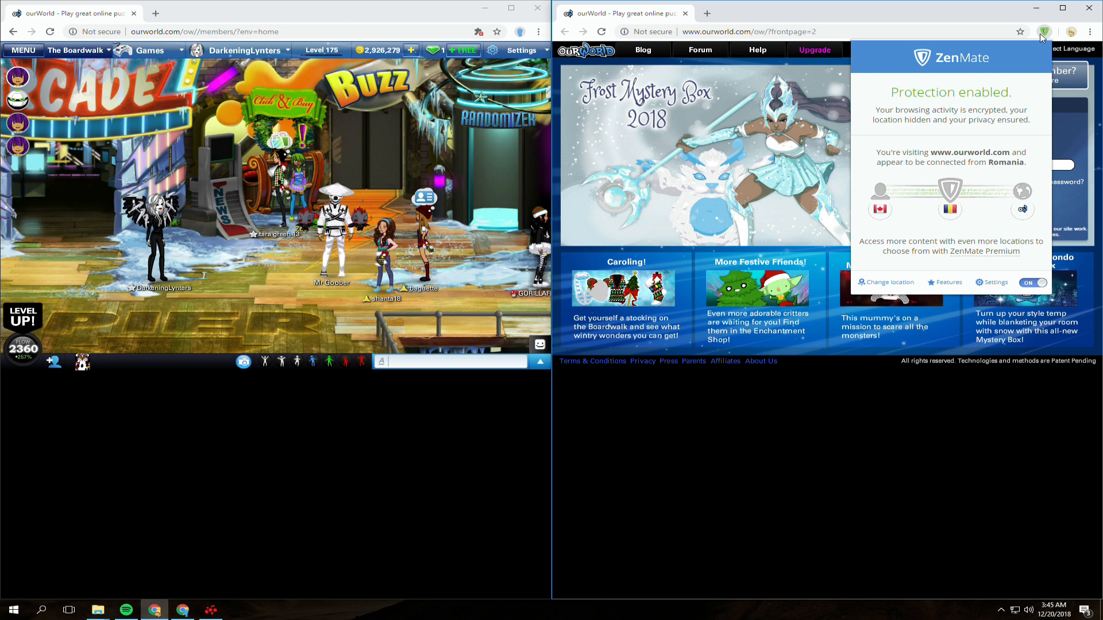
click(1042, 34)
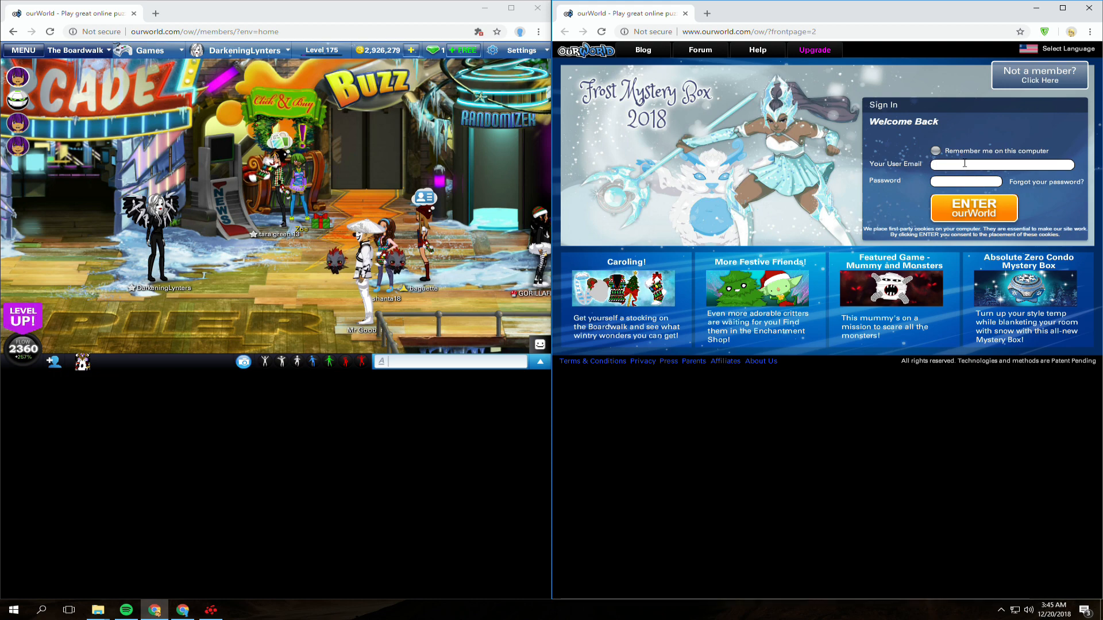
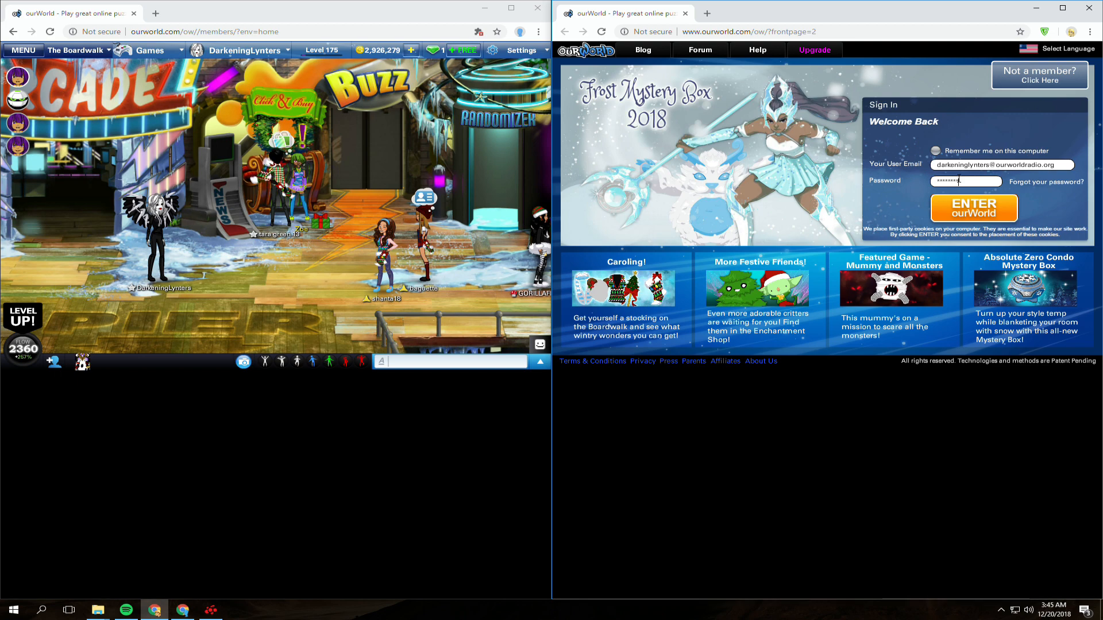
click(973, 208)
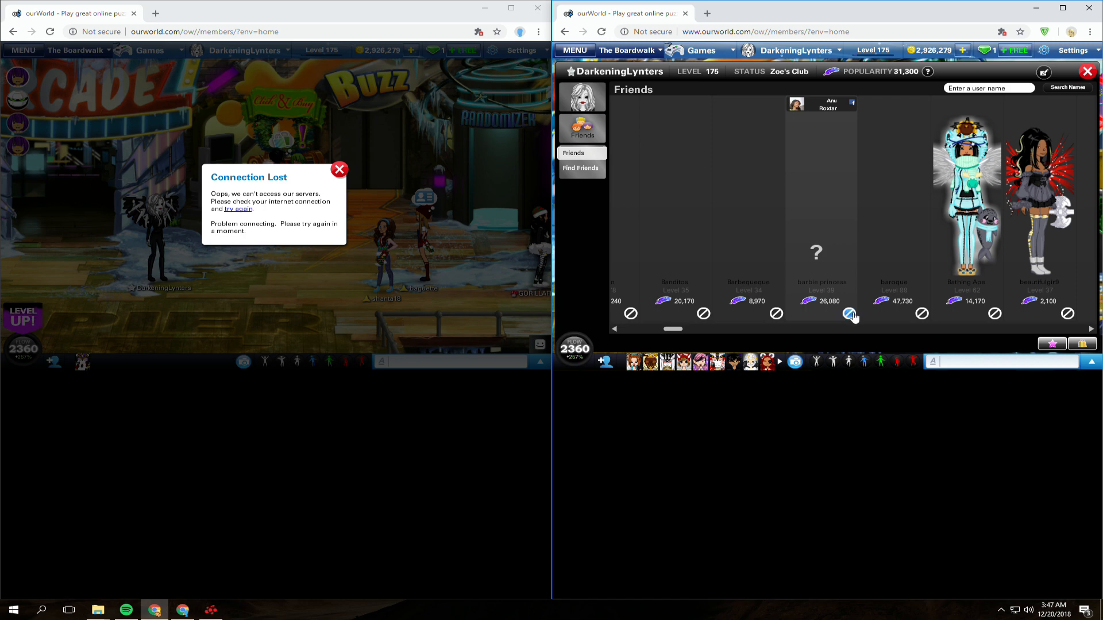
Remove one friend from the friends list, then request deleting all four album photos.
click(850, 314)
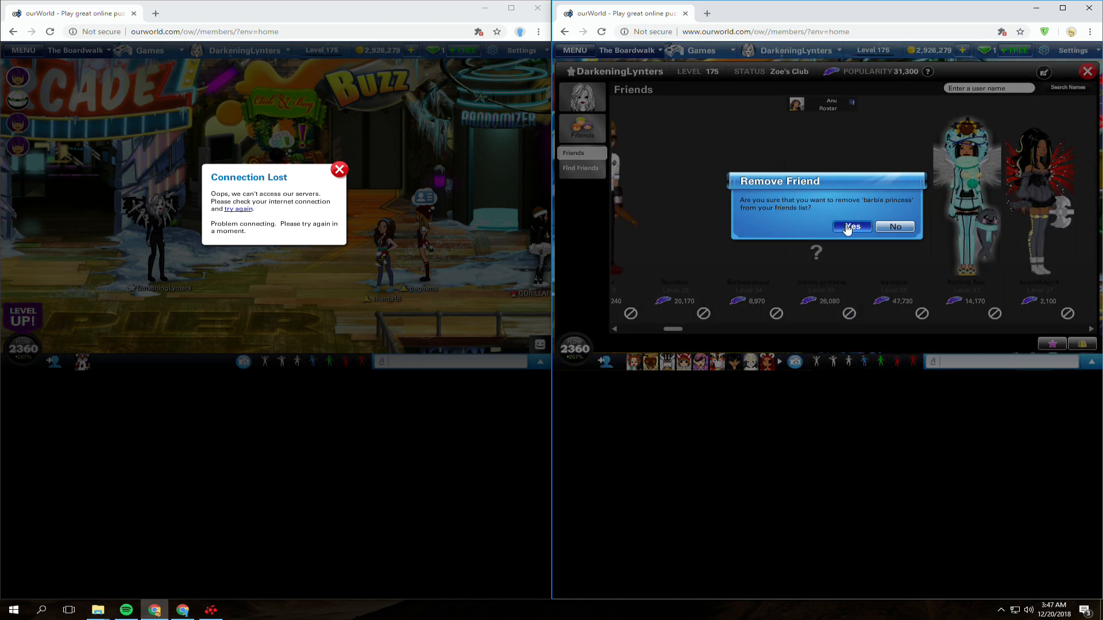
click(852, 227)
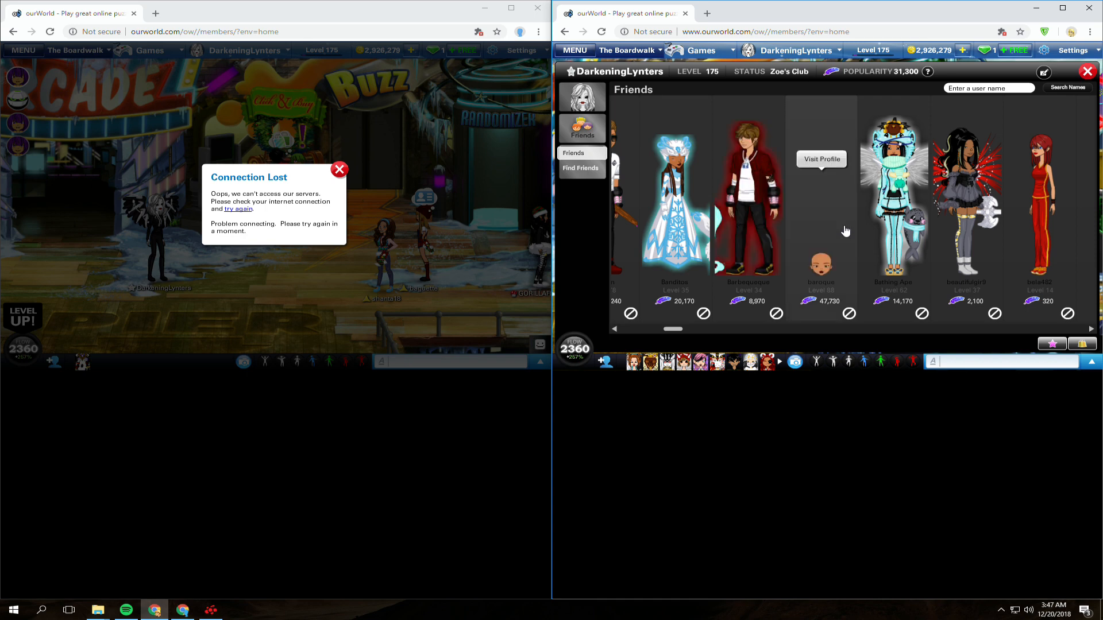
click(791, 50)
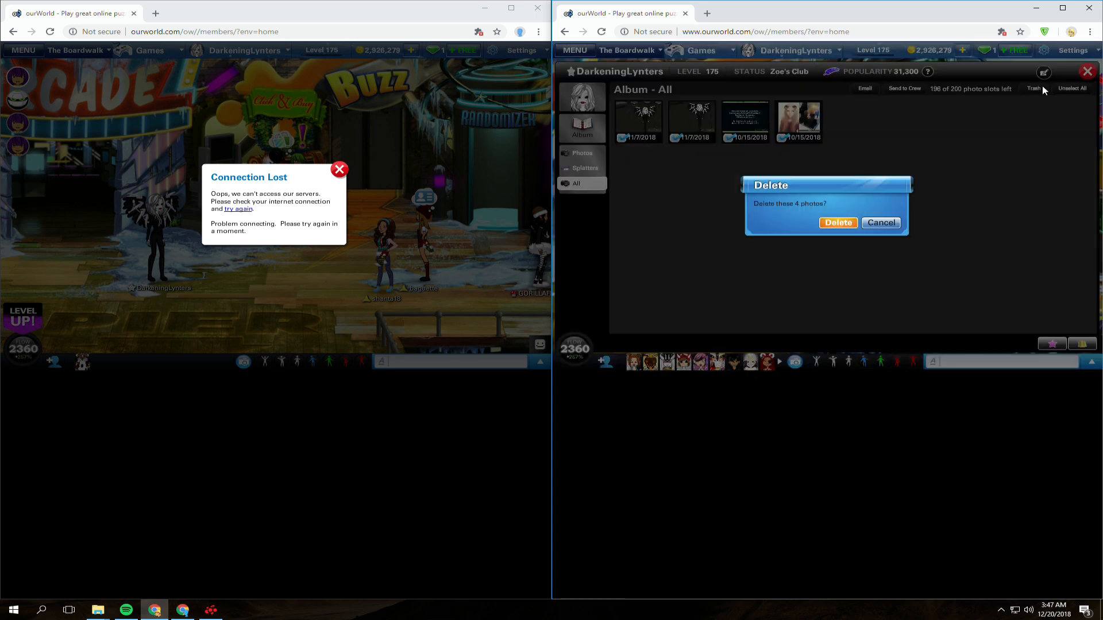
Cancel the four-photo deletion and delete just two chosen photos instead.
click(880, 222)
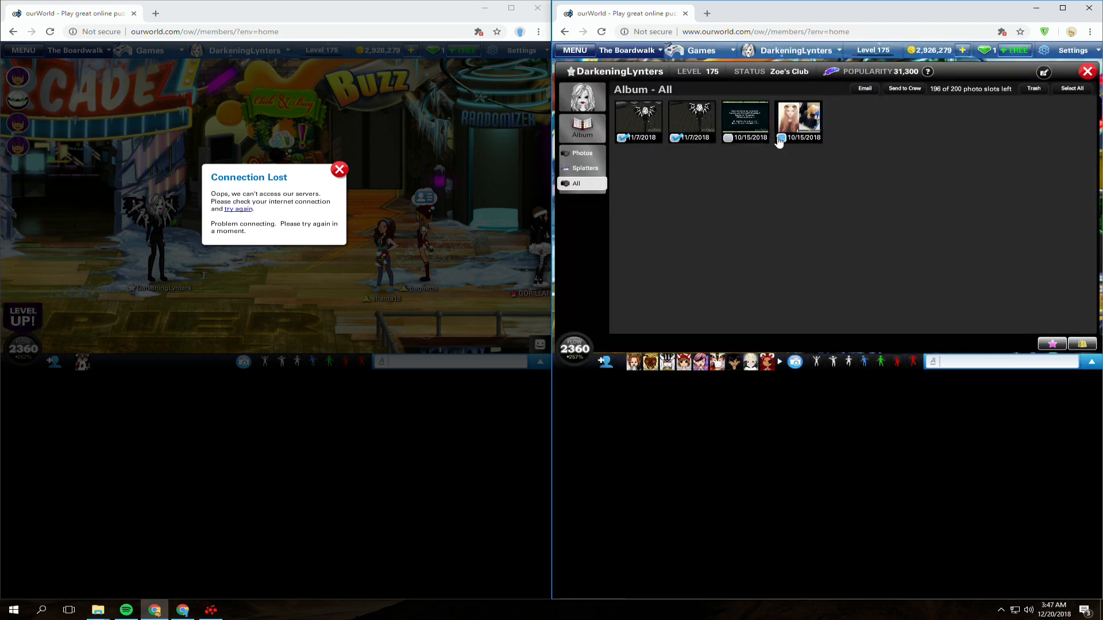
click(1033, 88)
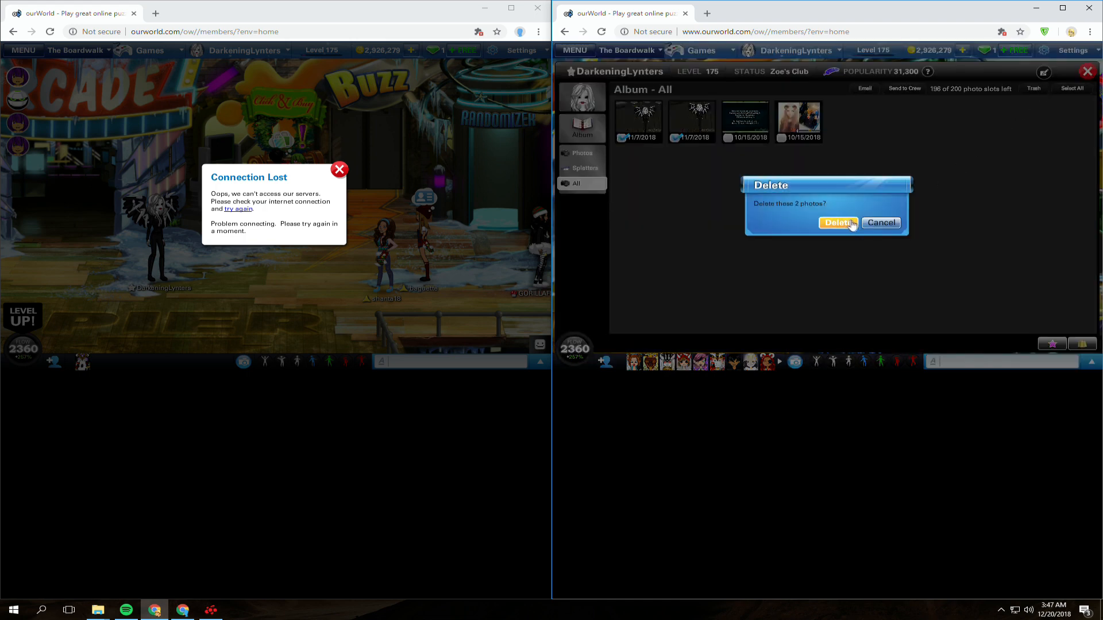
click(837, 223)
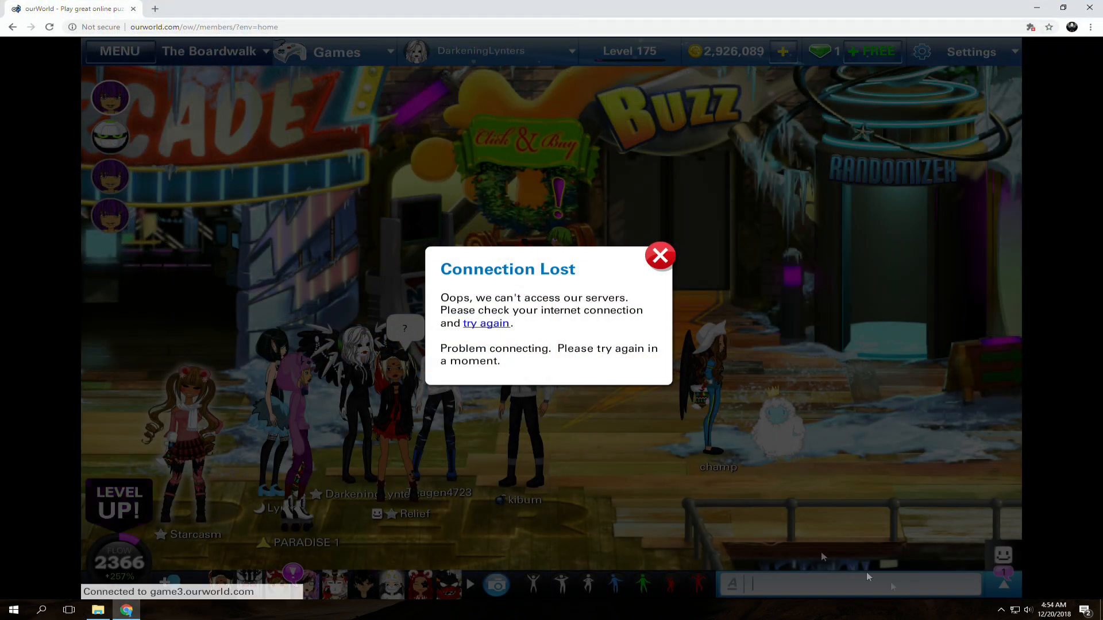
Retry the lost game connection, then switch to the second window's sign-in page.
click(486, 324)
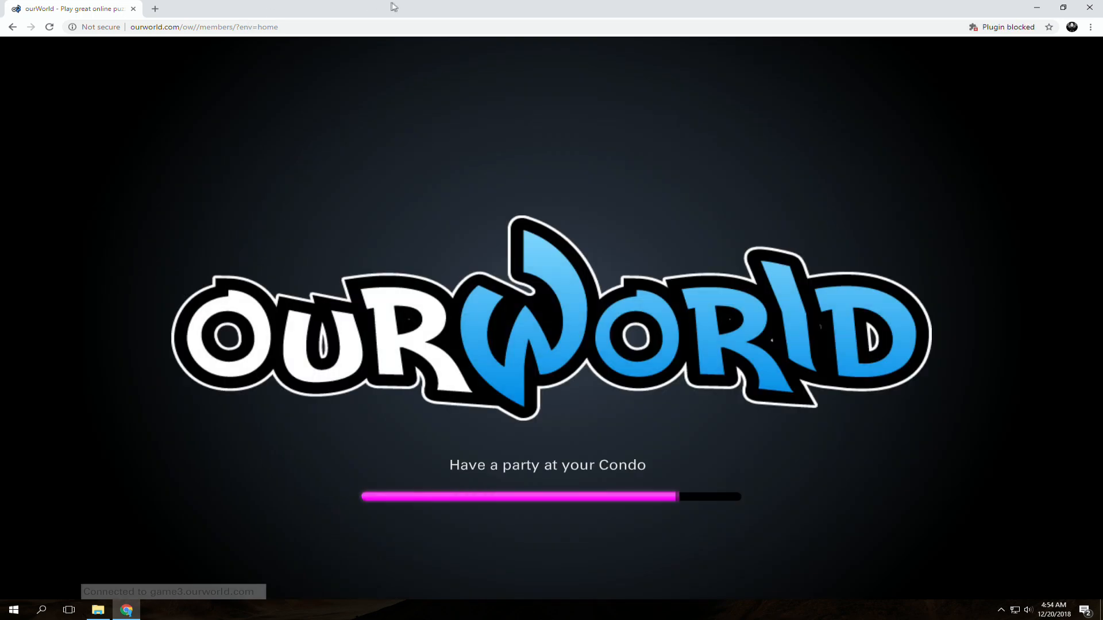
click(98, 609)
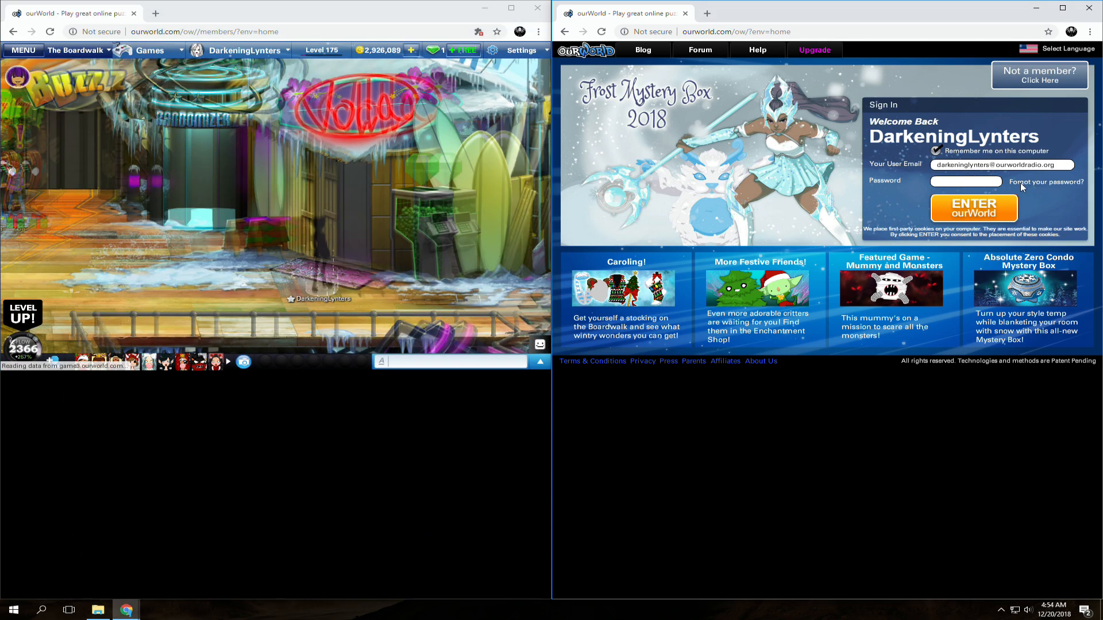
Reset the password via 'Forgot your password?', entering the new password twice.
click(1046, 182)
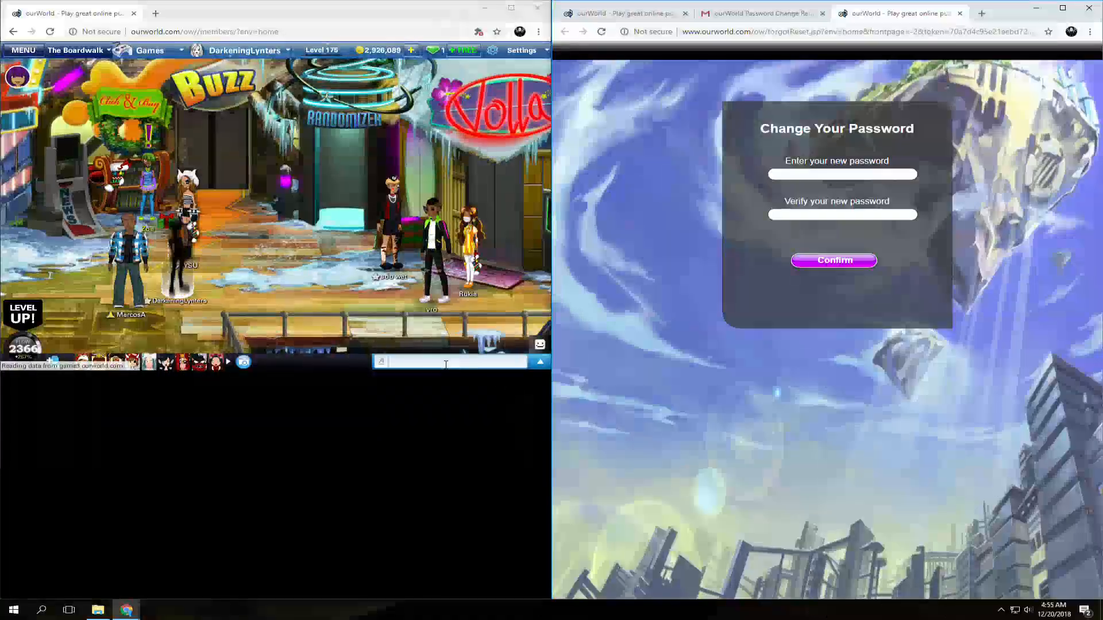
text(•)
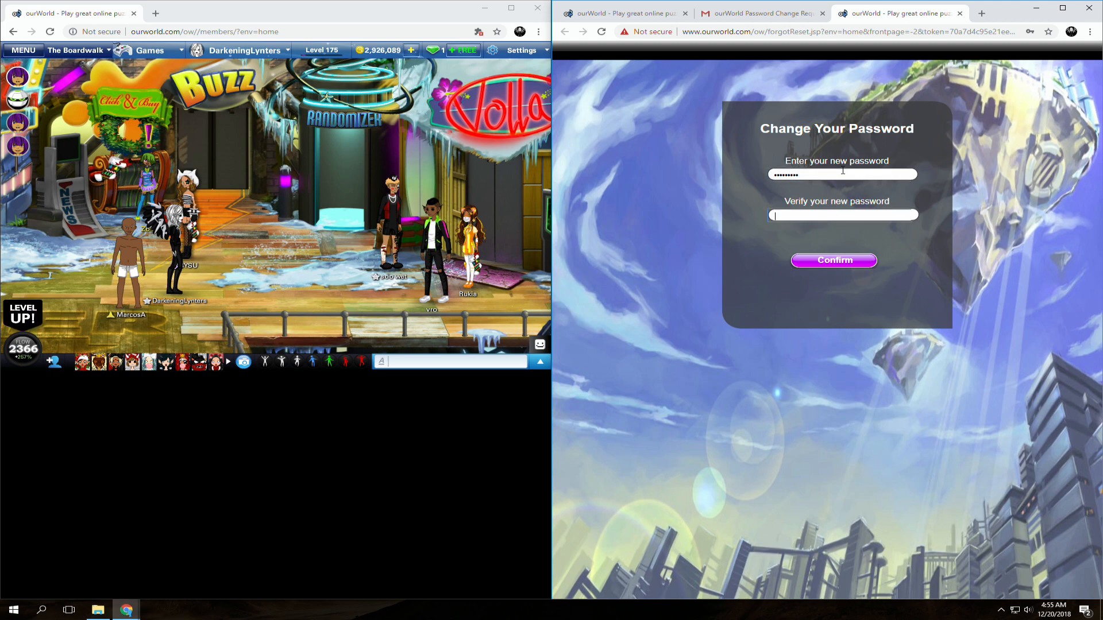
text(••••••••)
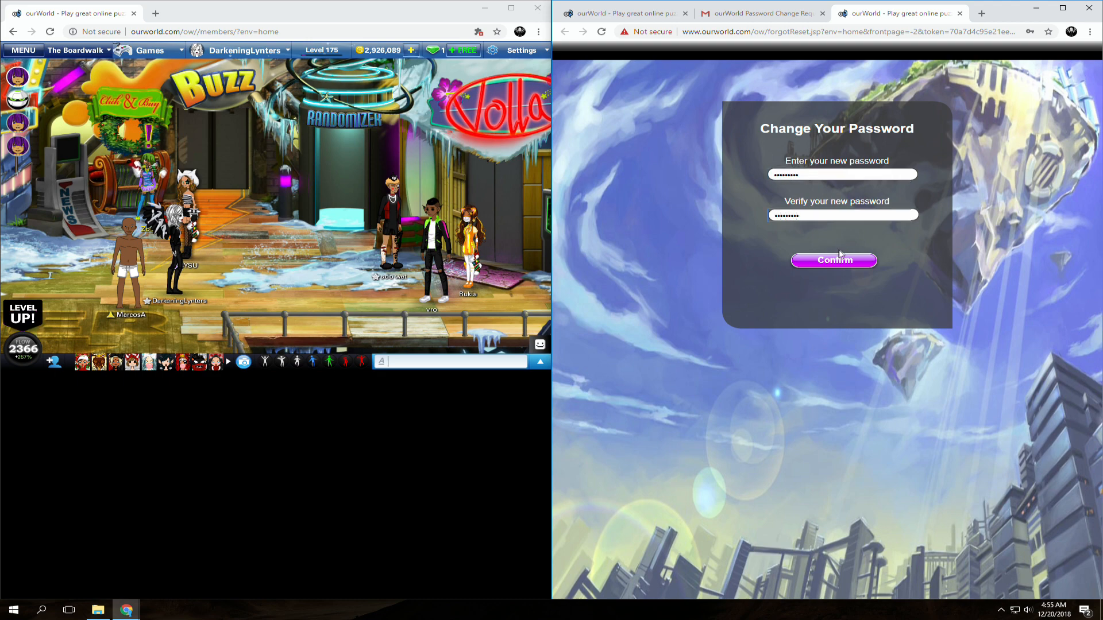
click(833, 260)
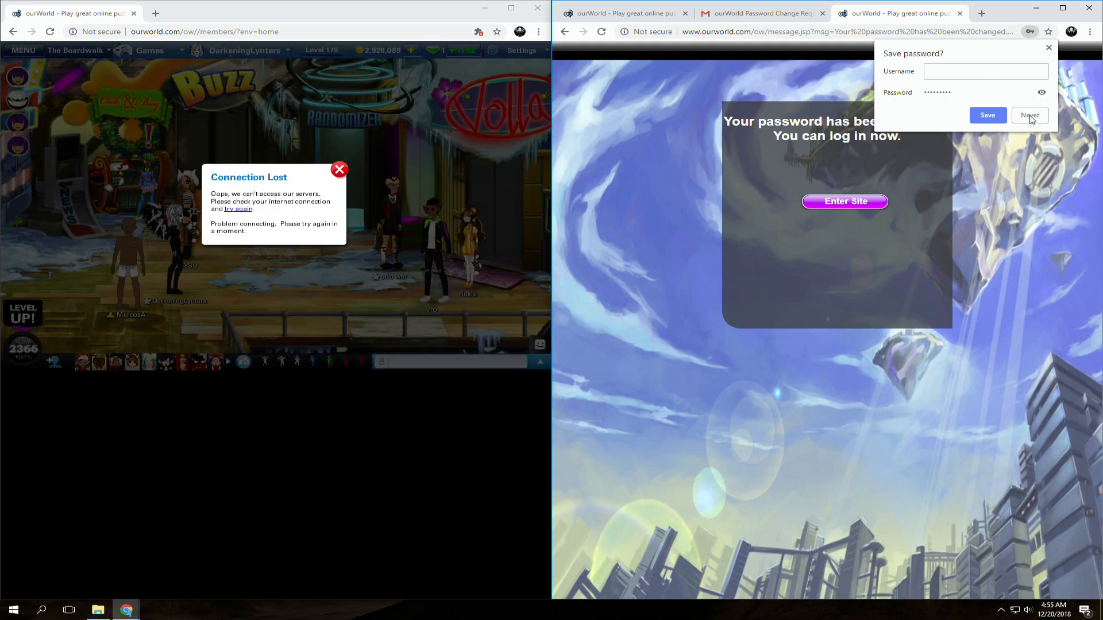
Decline Chrome's save-password prompt, enter the site, and allow Flash to run.
click(1028, 115)
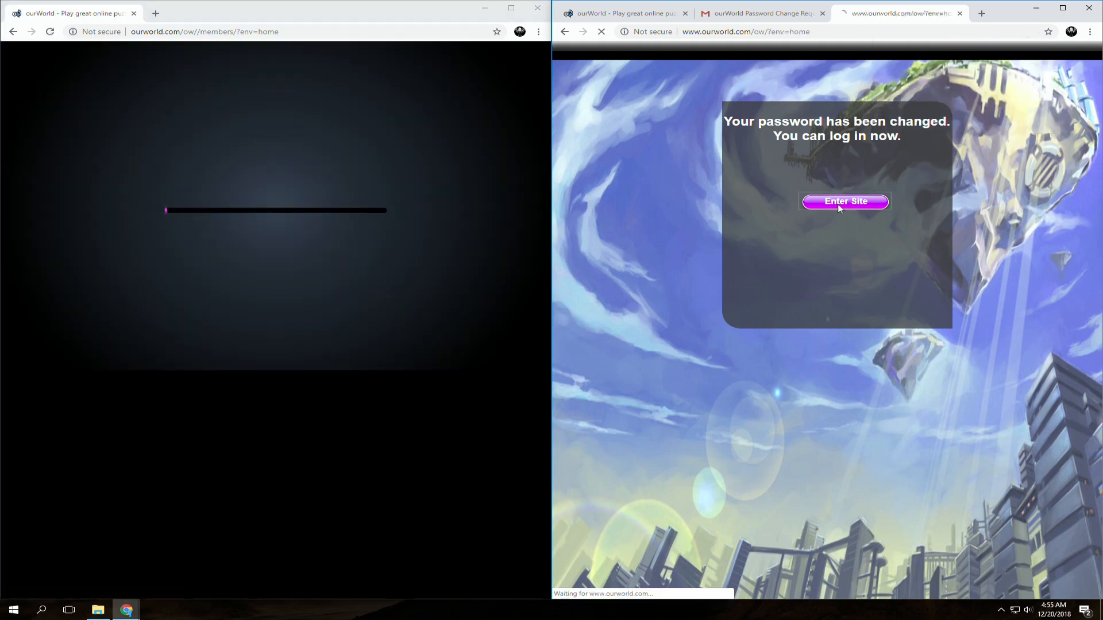
click(846, 201)
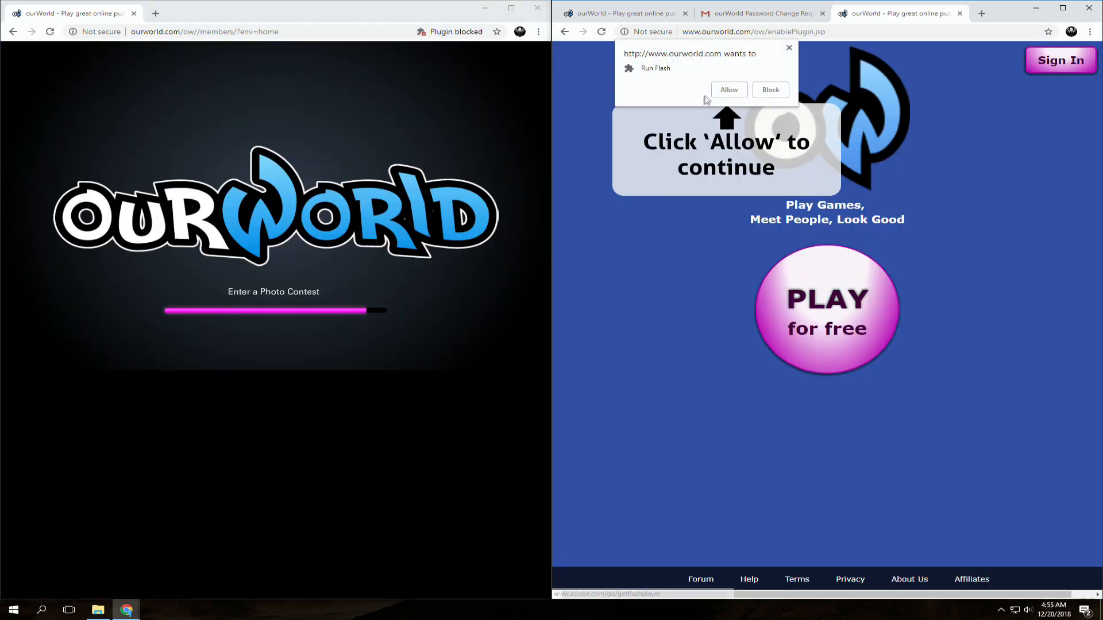
click(730, 90)
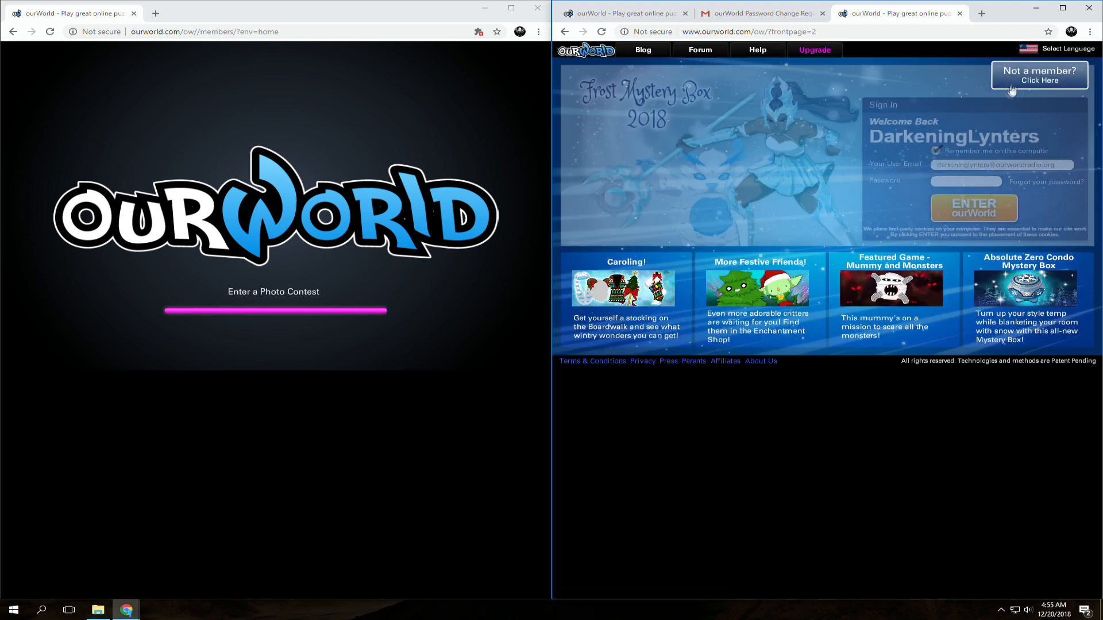